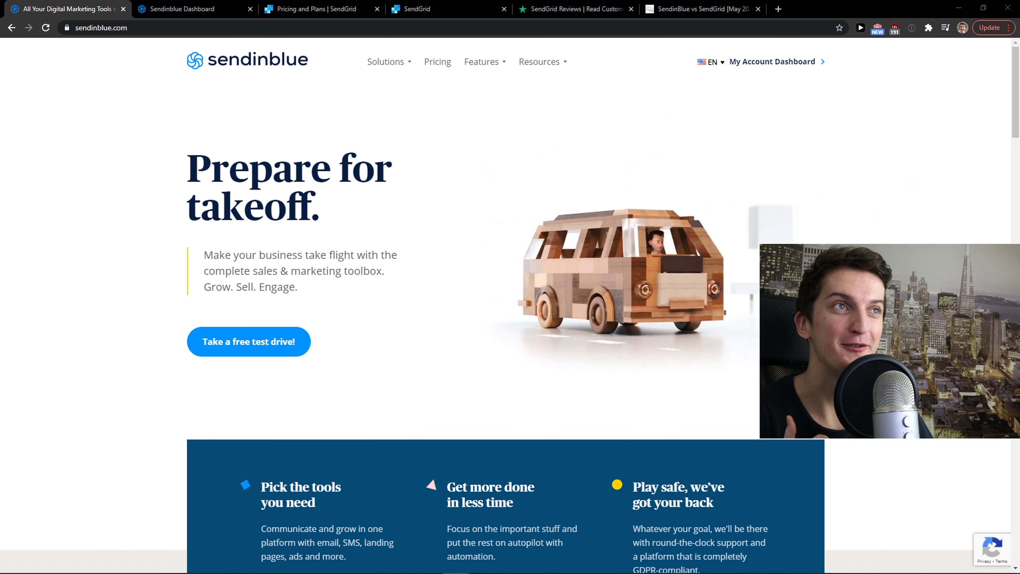
# Step: Bring up the Email API plans and set the Essentials slider to 30,000 emails/mo ($14.95)
pyautogui.click(318, 9)
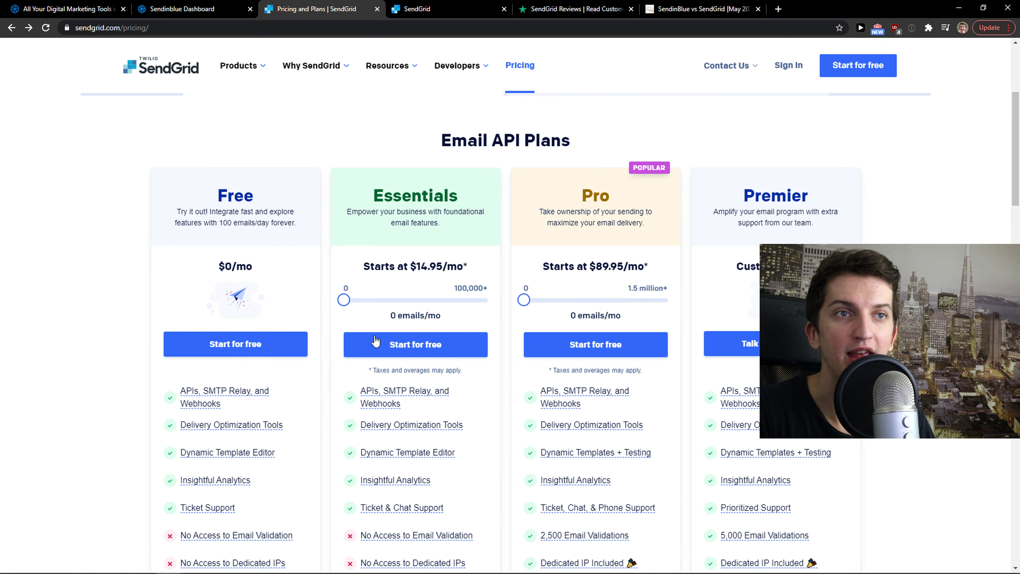
pyautogui.scroll(-3)
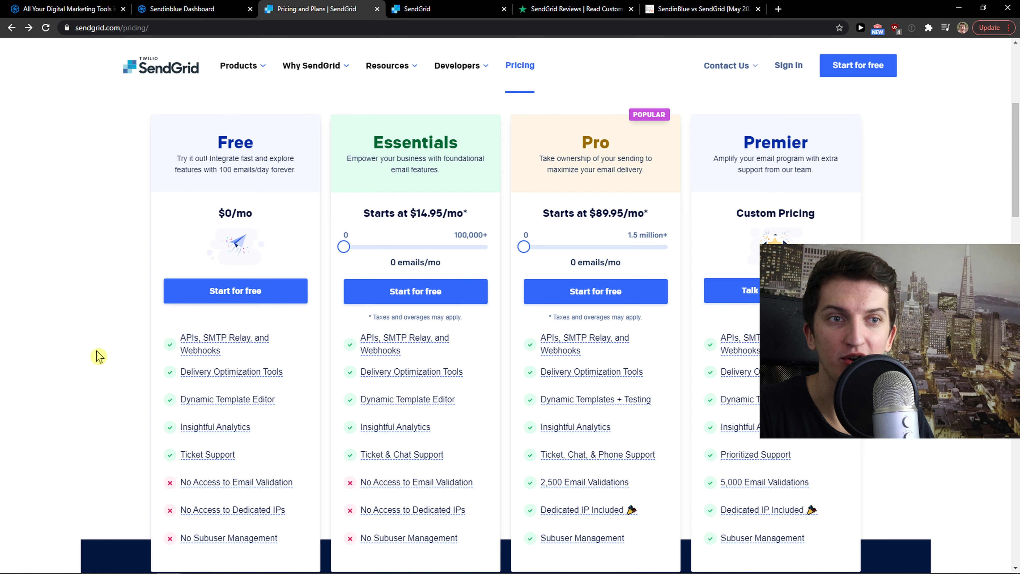
pyautogui.scroll(-3)
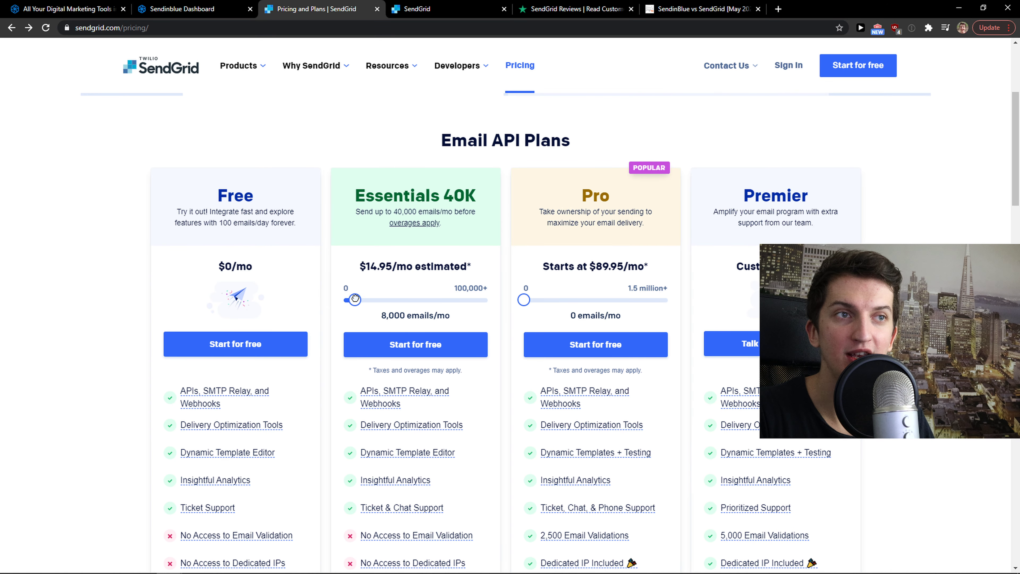
pyautogui.moveTo(354, 299); pyautogui.dragTo(371, 299)
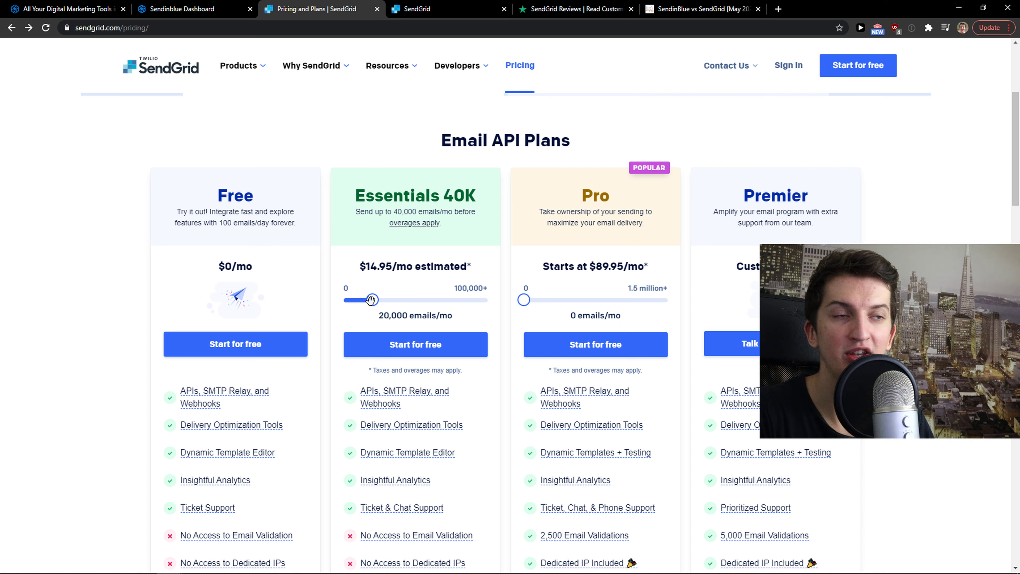
pyautogui.moveTo(370, 300); pyautogui.dragTo(387, 300)
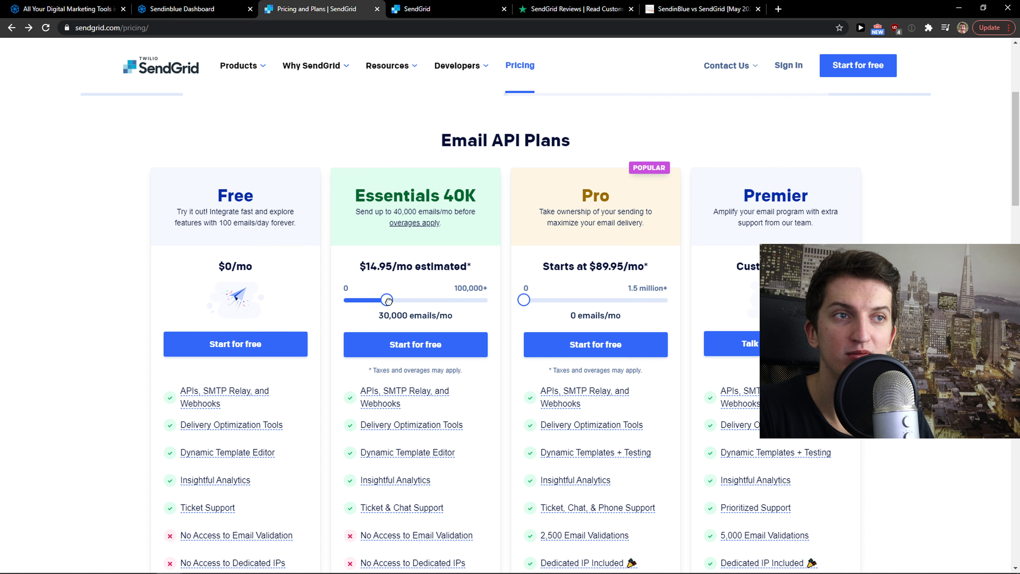
# Step: After comparing with Sendinblue, set the SendGrid Essentials slider back to 20,000 emails/mo ($14.95)
pyautogui.scroll(-3)
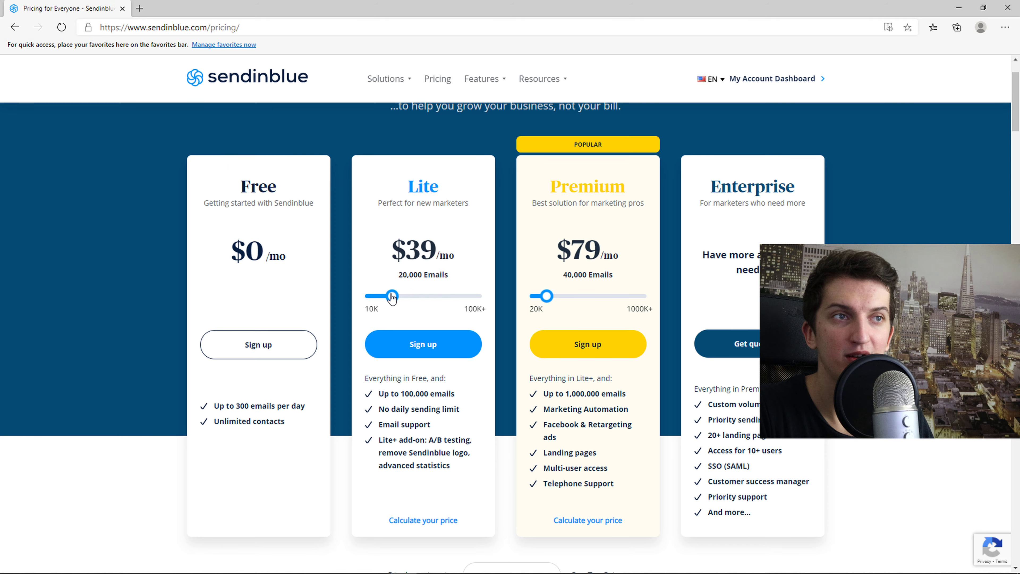
pyautogui.click(319, 8)
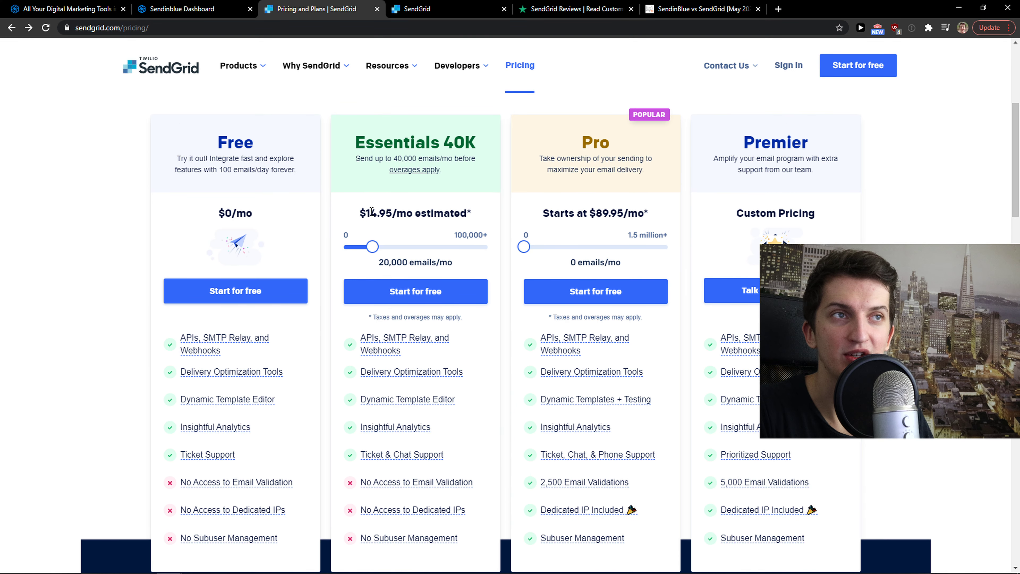
pyautogui.scroll(-3)
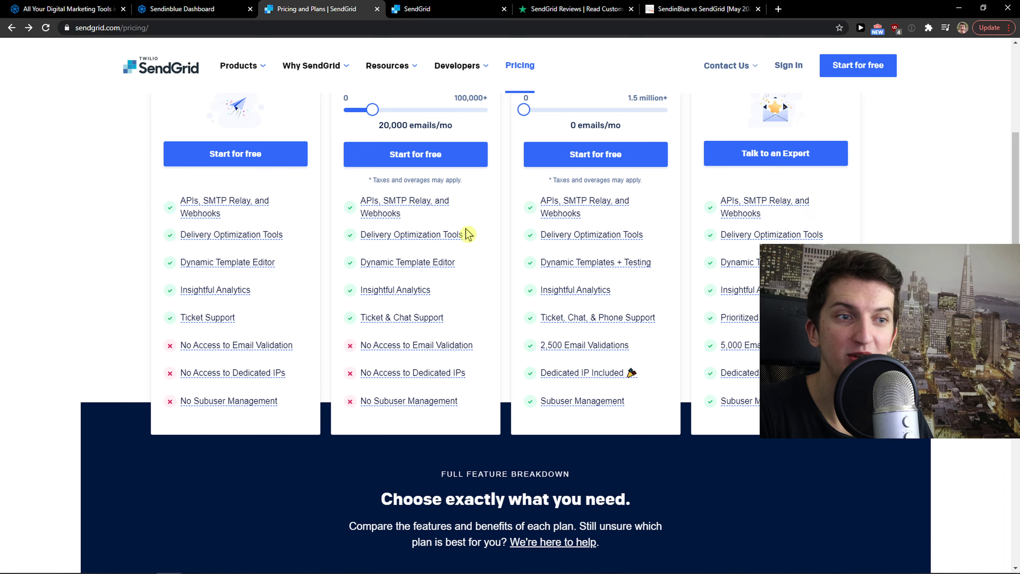
pyautogui.scroll(-3)
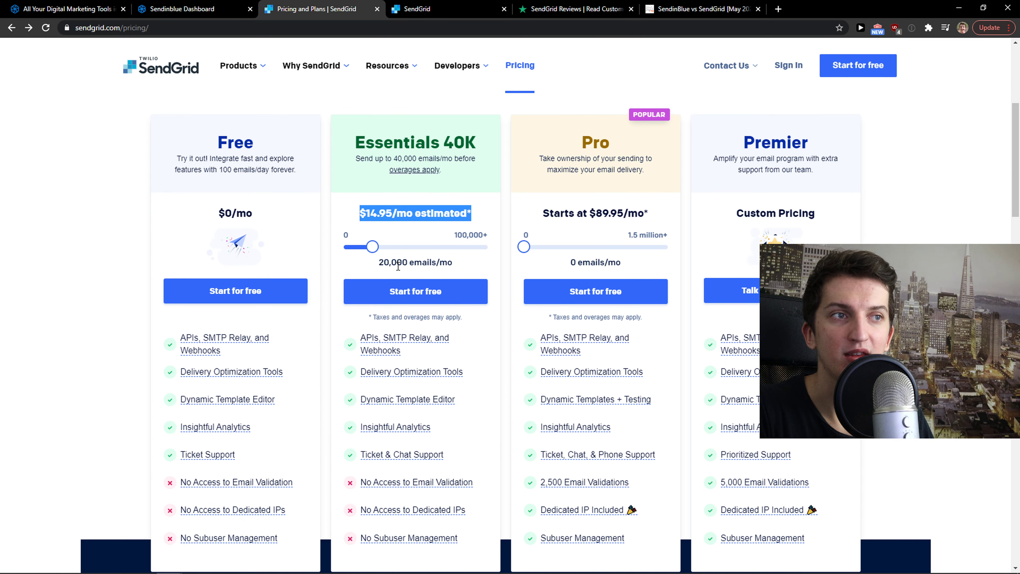
pyautogui.moveTo(371, 246); pyautogui.dragTo(379, 246)
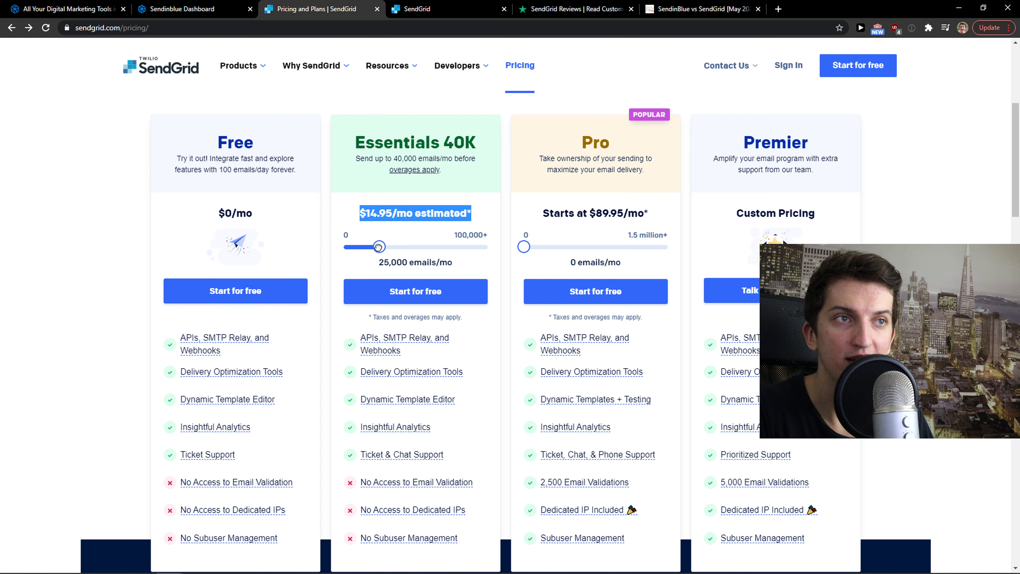
pyautogui.moveTo(382, 246); pyautogui.dragTo(370, 246)
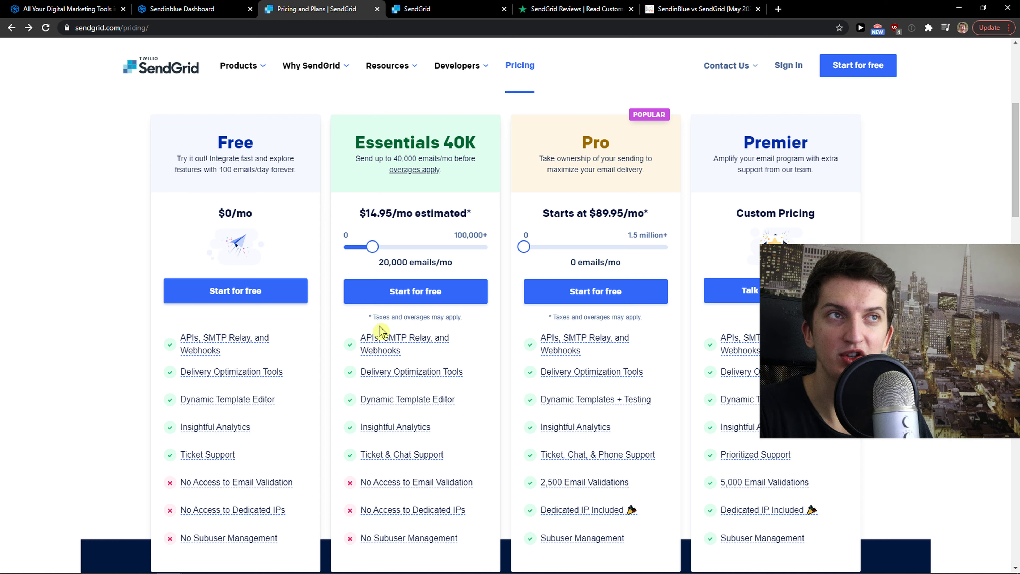
pyautogui.moveTo(377, 262)
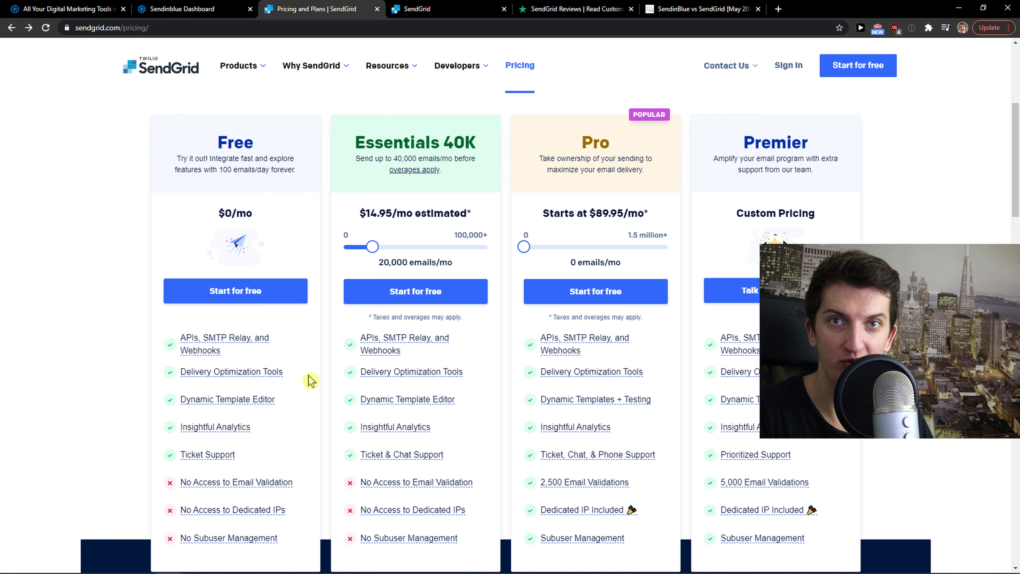
# Step: Raise the Essentials slider to its 40,000 emails/mo limit at $14.95
pyautogui.scroll(-3)
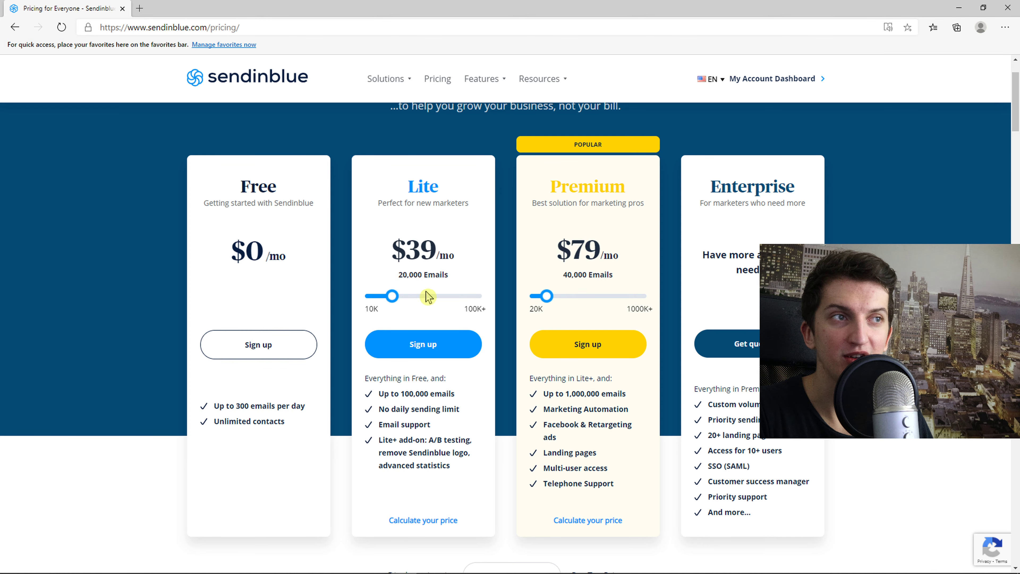
pyautogui.scroll(-3)
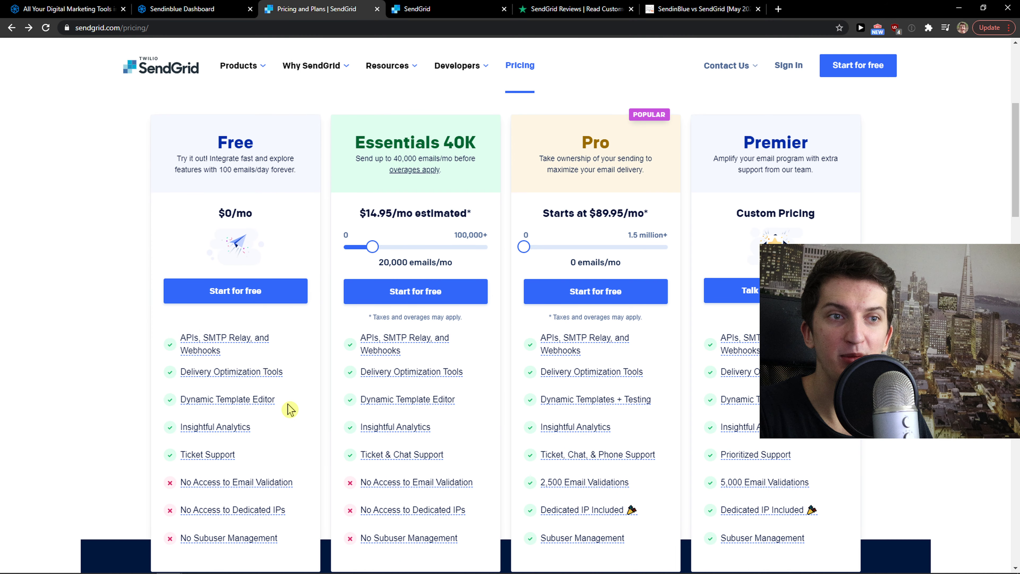
pyautogui.scroll(-3)
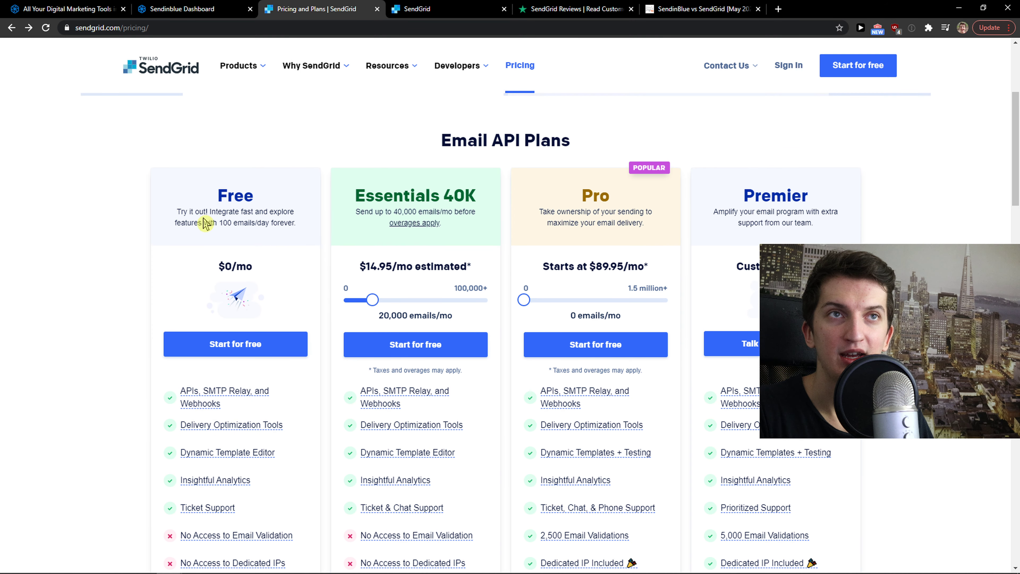
pyautogui.moveTo(201, 240)
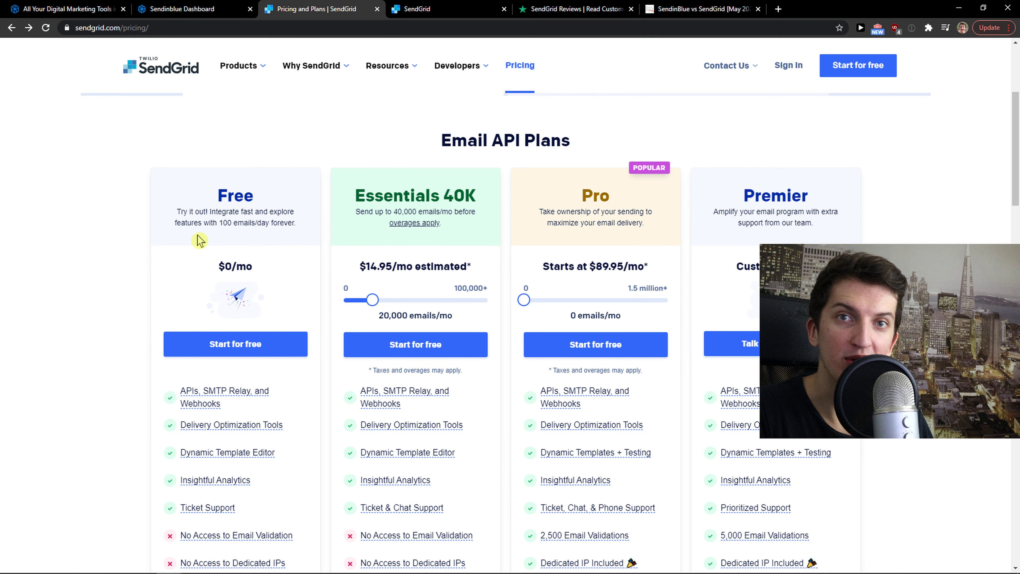
pyautogui.moveTo(202, 243)
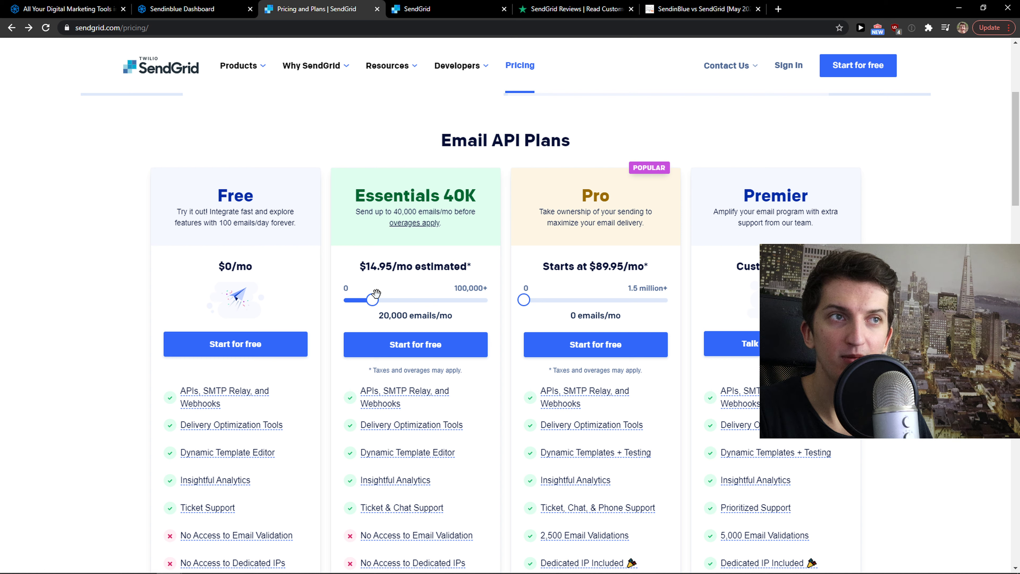
pyautogui.moveTo(365, 300); pyautogui.dragTo(379, 300)
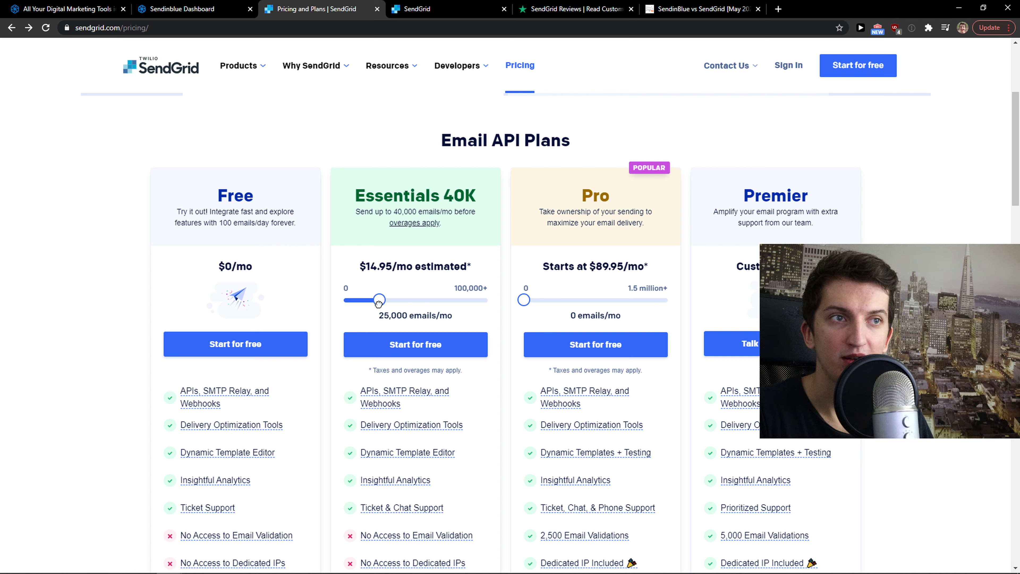
pyautogui.moveTo(378, 300); pyautogui.dragTo(402, 300)
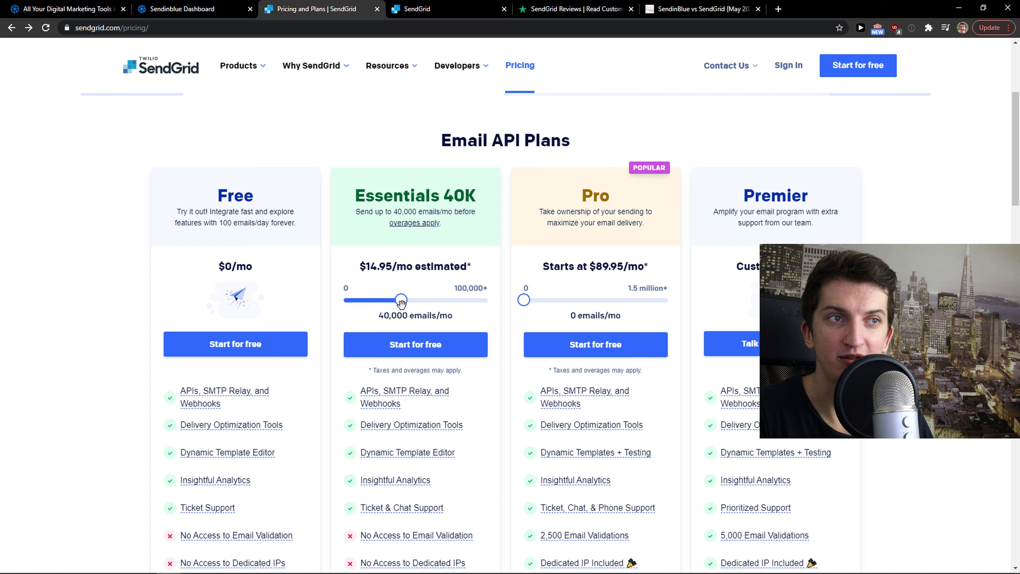
# Step: Highlight 'Send up to 40,000 emails' and follow the 'overages apply' link to the billing docs
pyautogui.moveTo(355, 212); pyautogui.dragTo(437, 212)
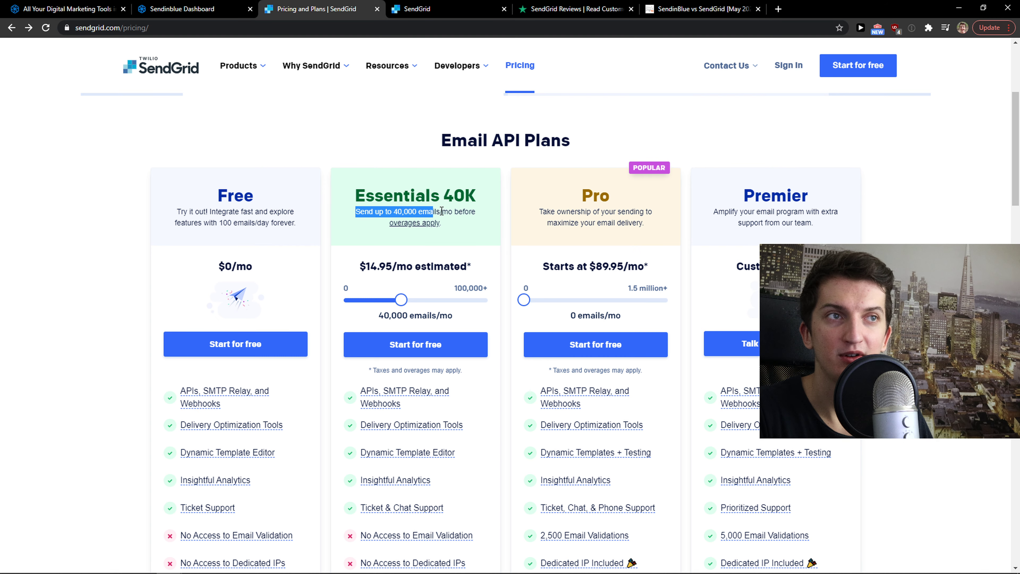
pyautogui.click(414, 223)
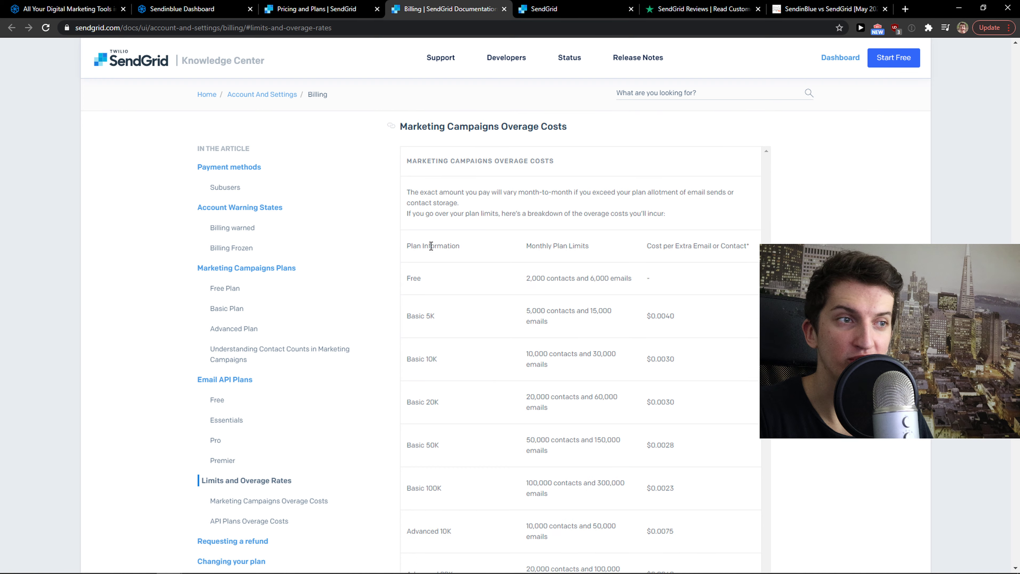
# Step: Review the Marketing Campaigns Overage Costs table, then switch to SendGrid's Trustpilot reviews
pyautogui.scroll(-3)
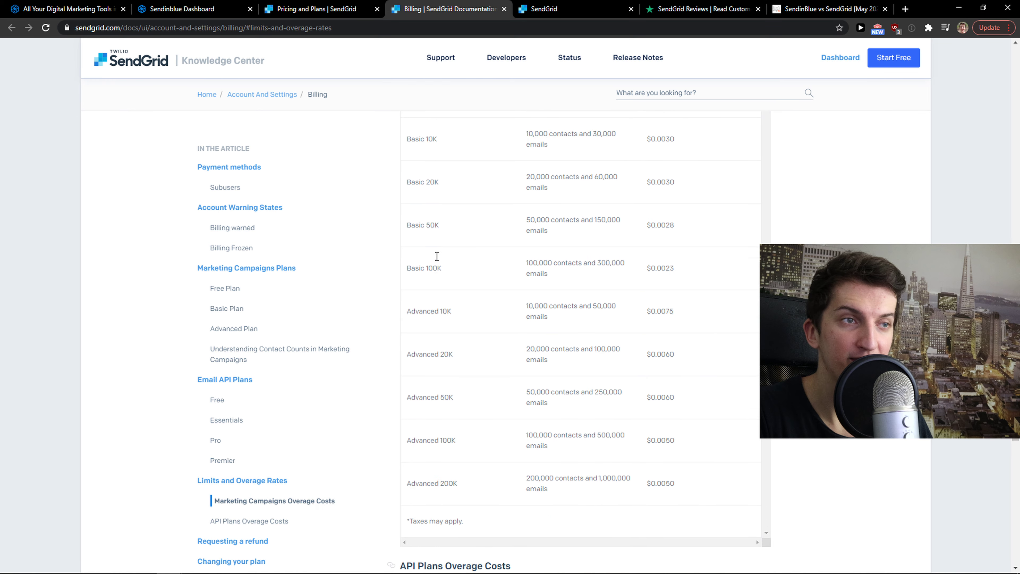
pyautogui.scroll(3)
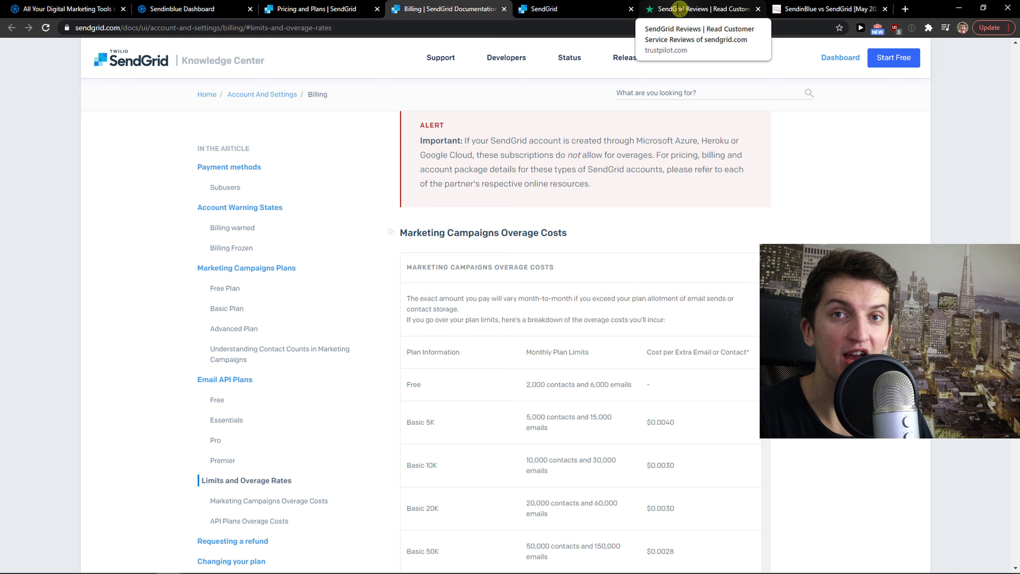
pyautogui.click(702, 9)
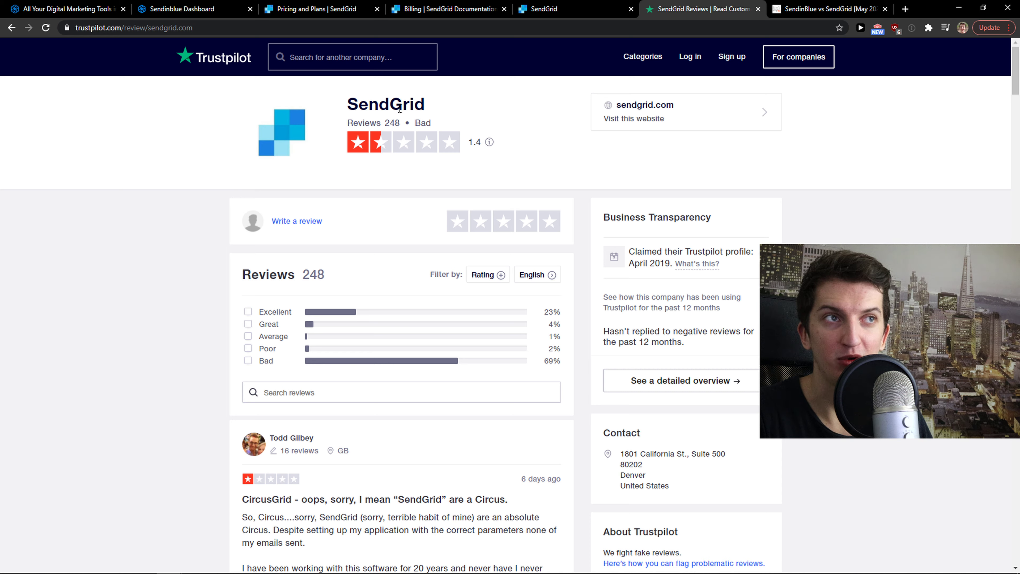
pyautogui.moveTo(402, 108)
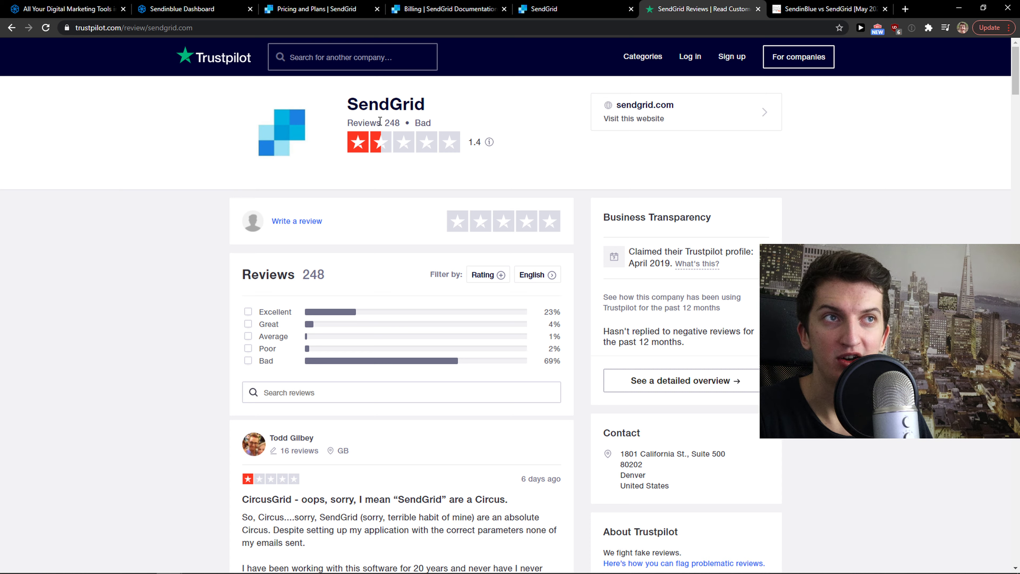
pyautogui.moveTo(374, 153)
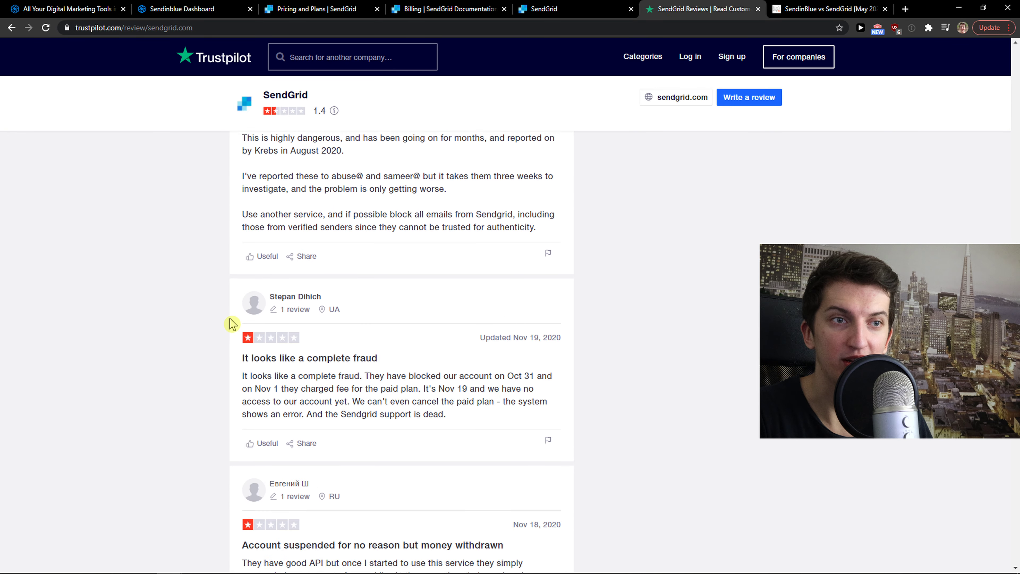
# Step: Read SendGrid's one-star Trustpilot reviews, check the overage costs table, then switch to the marketing Automation page
pyautogui.scroll(-3)
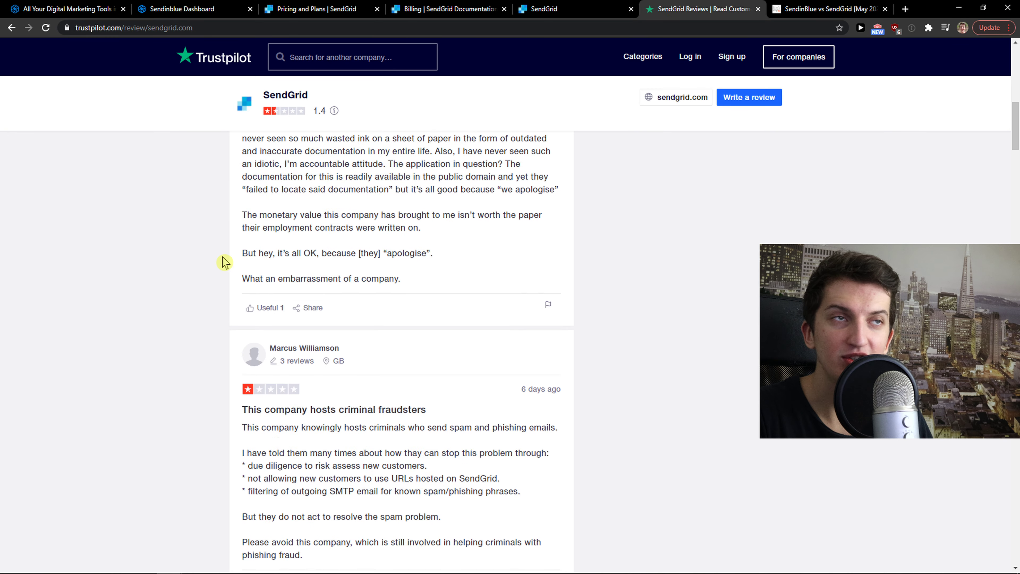
pyautogui.click(448, 9)
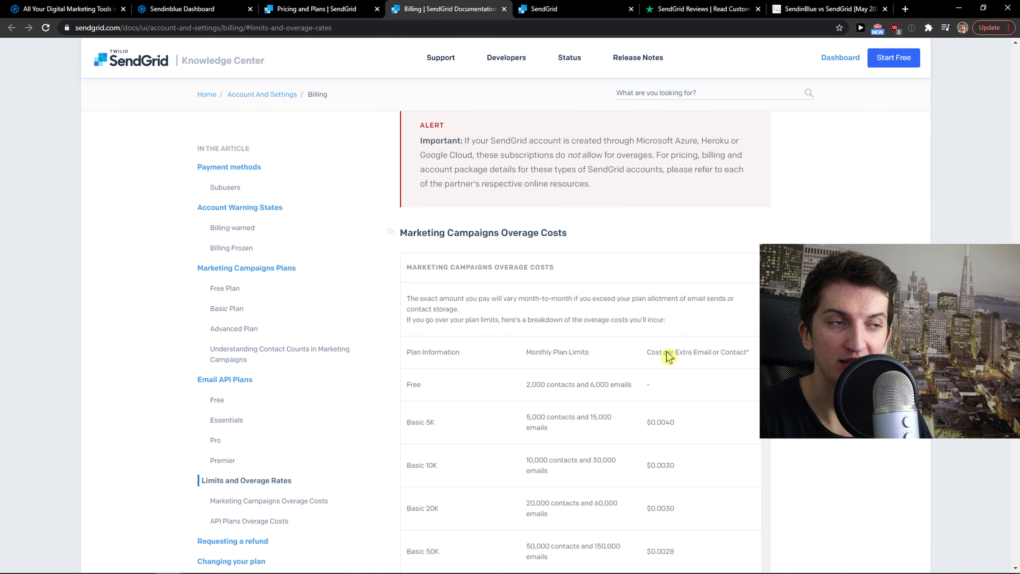
pyautogui.scroll(-3)
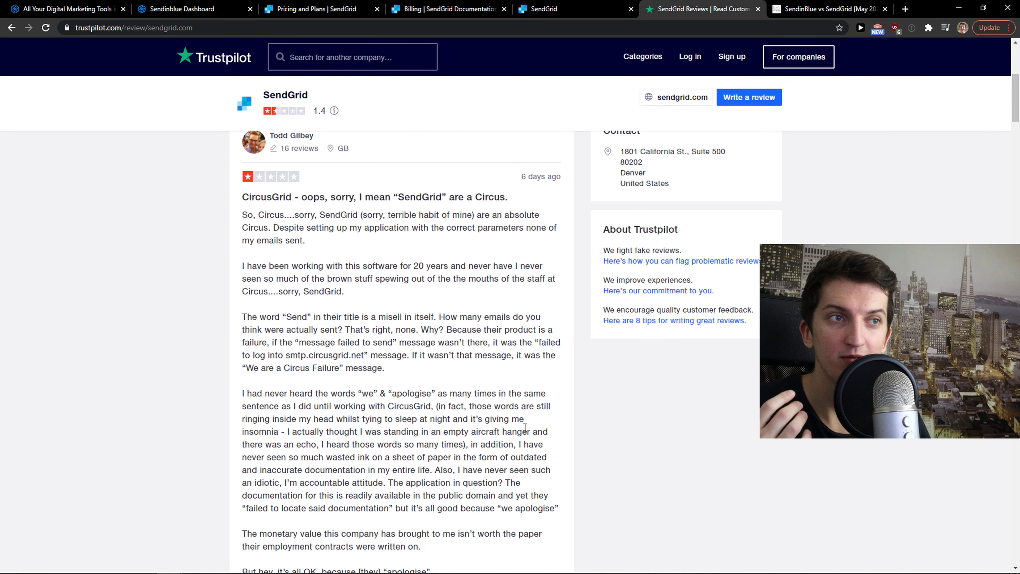
pyautogui.scroll(-3)
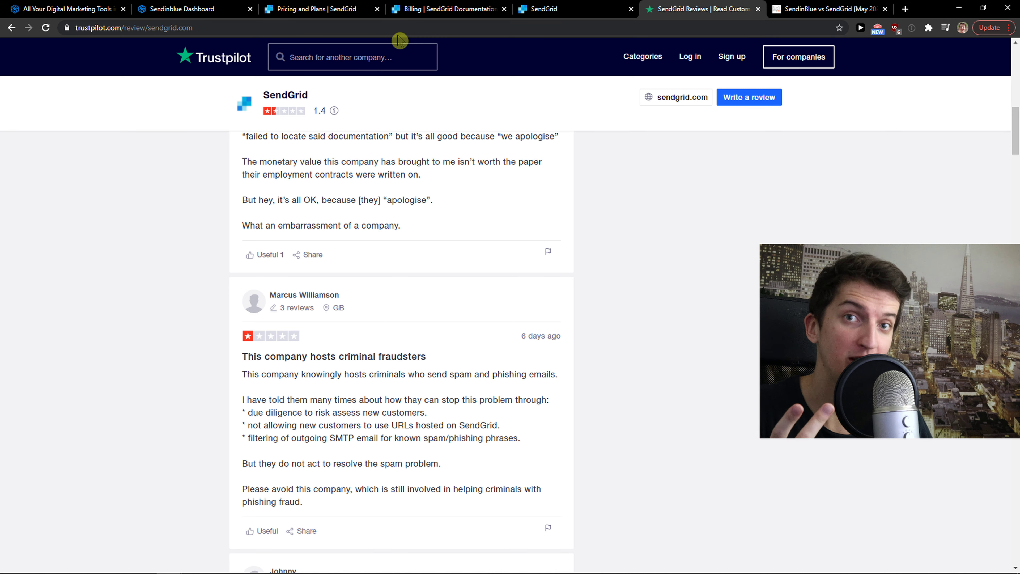
pyautogui.moveTo(241, 427)
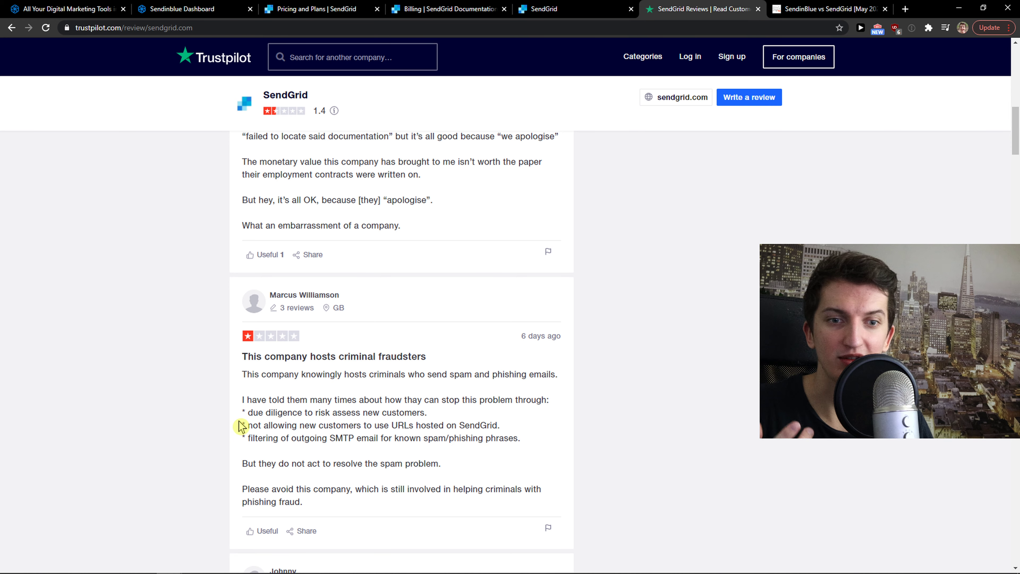
pyautogui.scroll(-3)
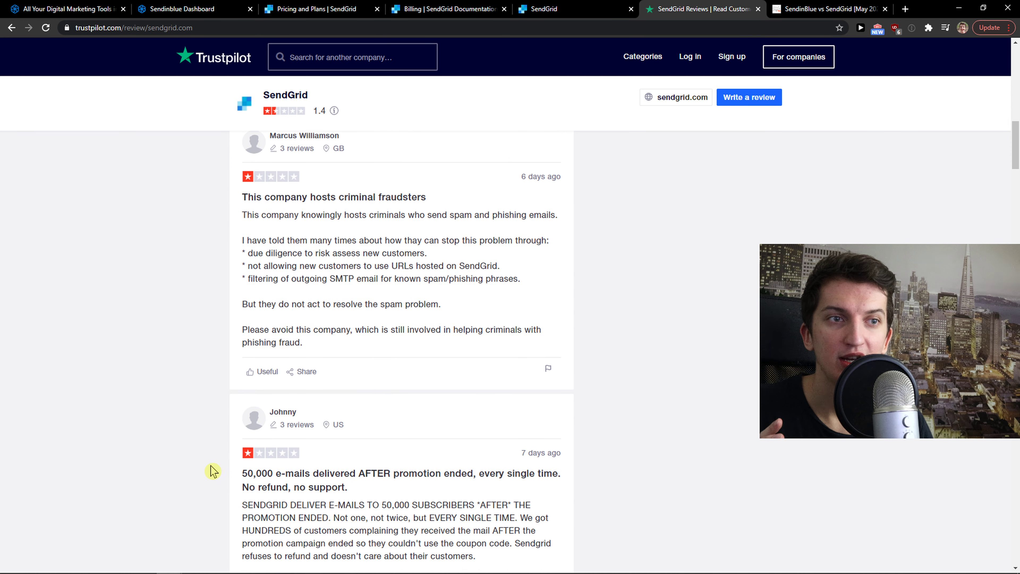
pyautogui.click(559, 9)
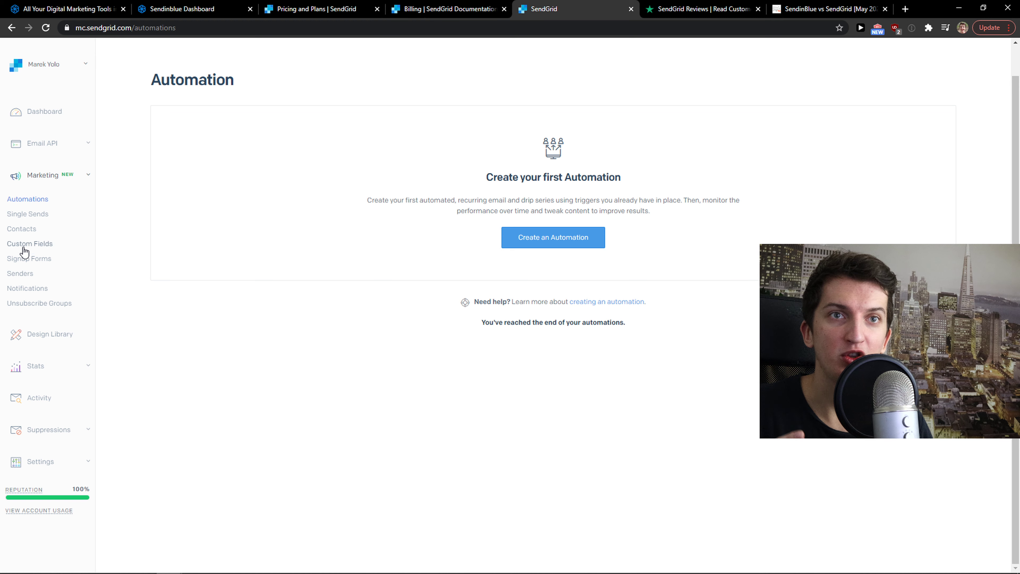
# Step: Look over Create an Automation types, Contacts and Signup Forms, then return to the Trustpilot reviews
pyautogui.click(552, 237)
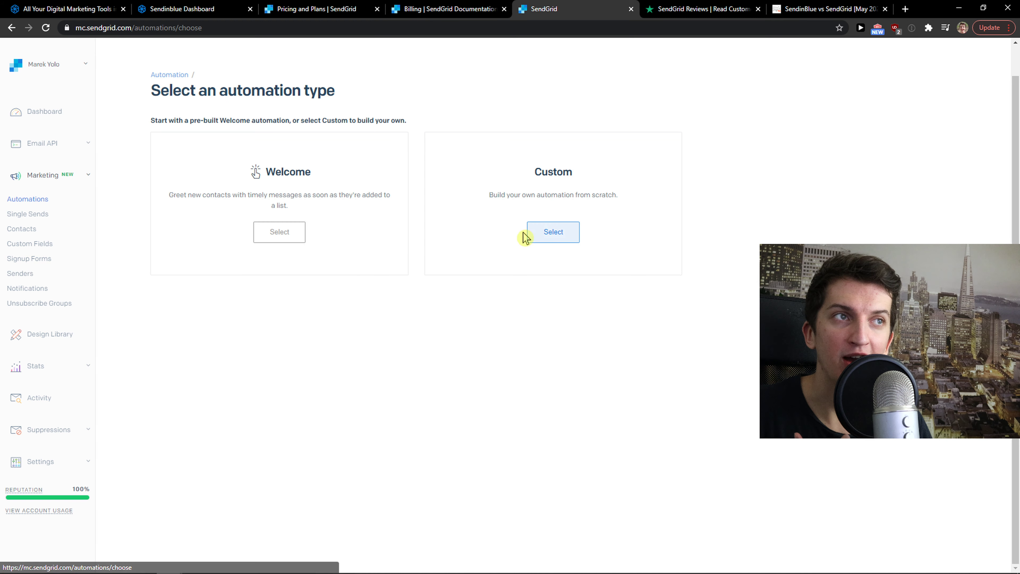
pyautogui.click(21, 229)
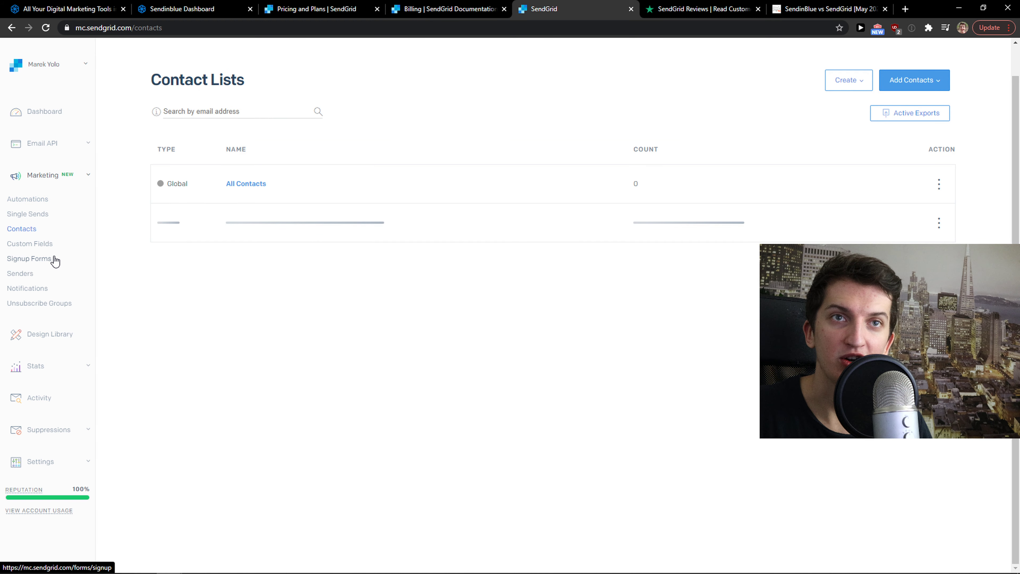
pyautogui.click(29, 259)
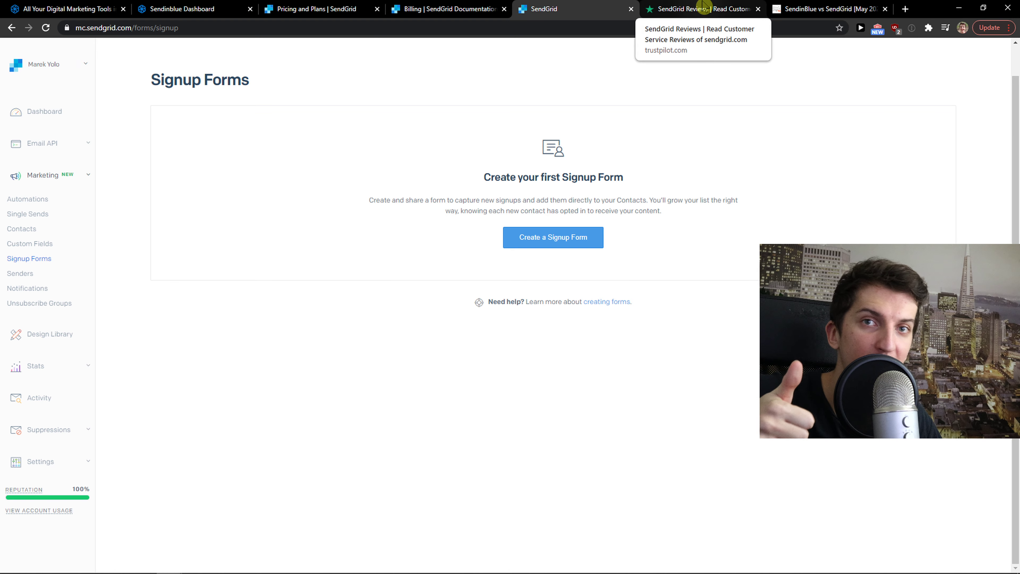
pyautogui.click(699, 9)
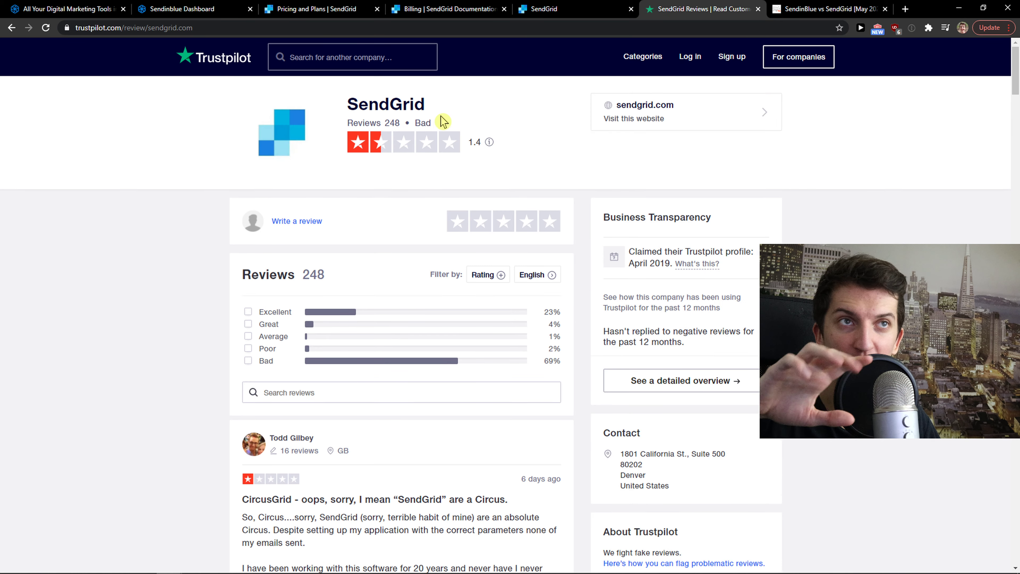
# Step: Search Trustpilot for 'sendin' to bring up Sendinblue's reviews
pyautogui.write('sendin')
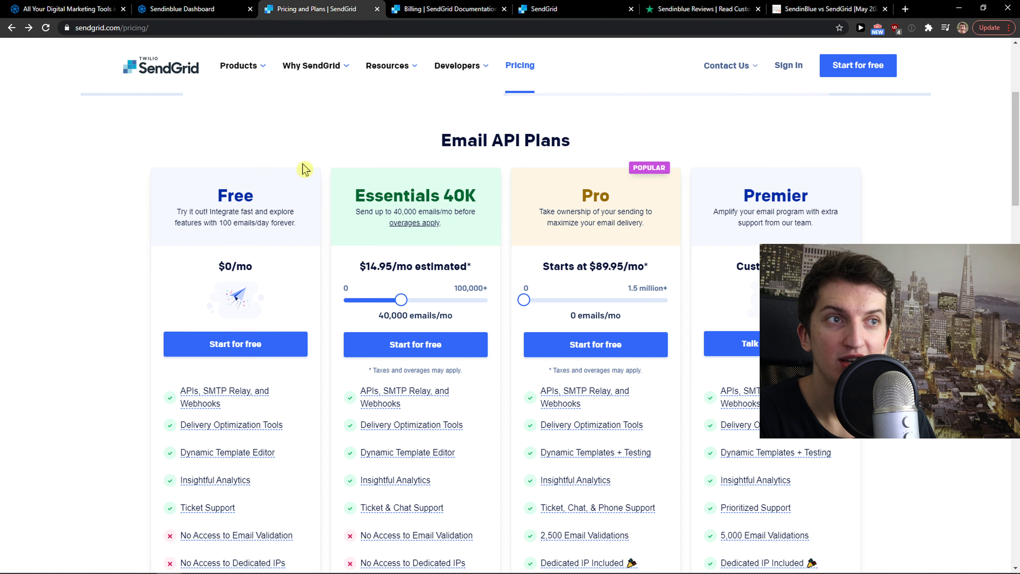
pyautogui.moveTo(330, 291)
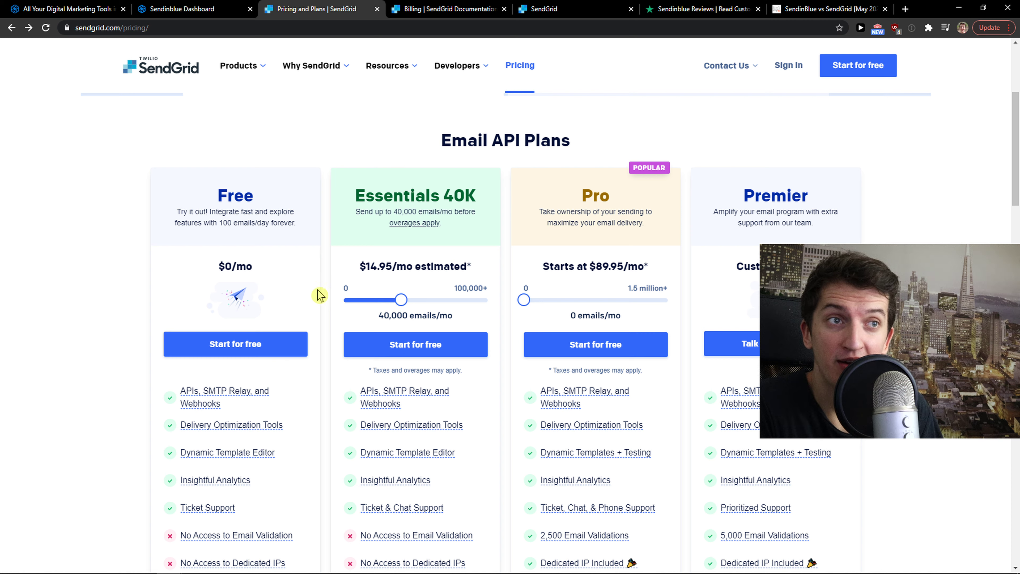
pyautogui.moveTo(294, 286)
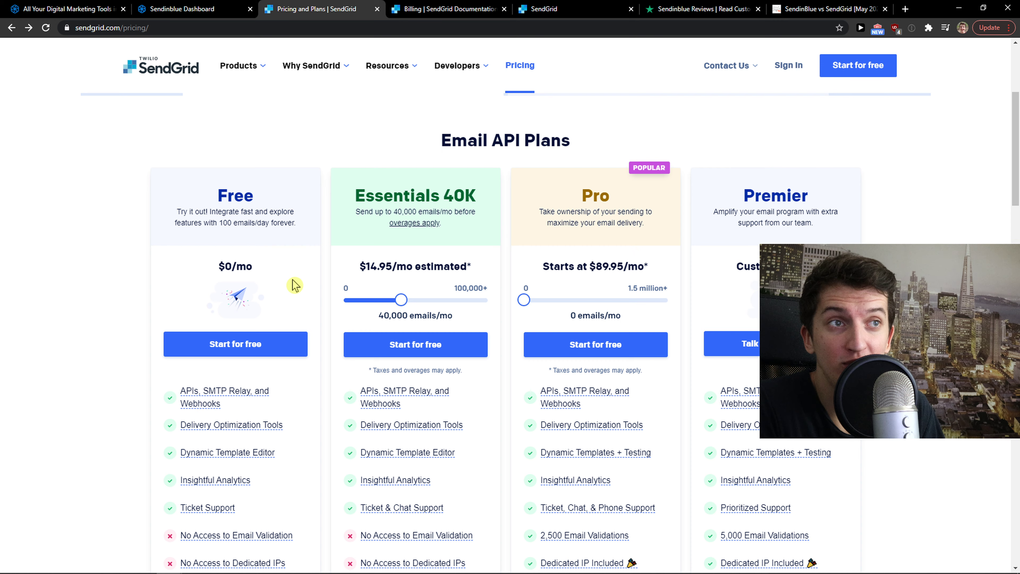
# Step: Scroll the Free, Essentials, Pro and Premier Email API plan prices for comparison
pyautogui.scroll(-3)
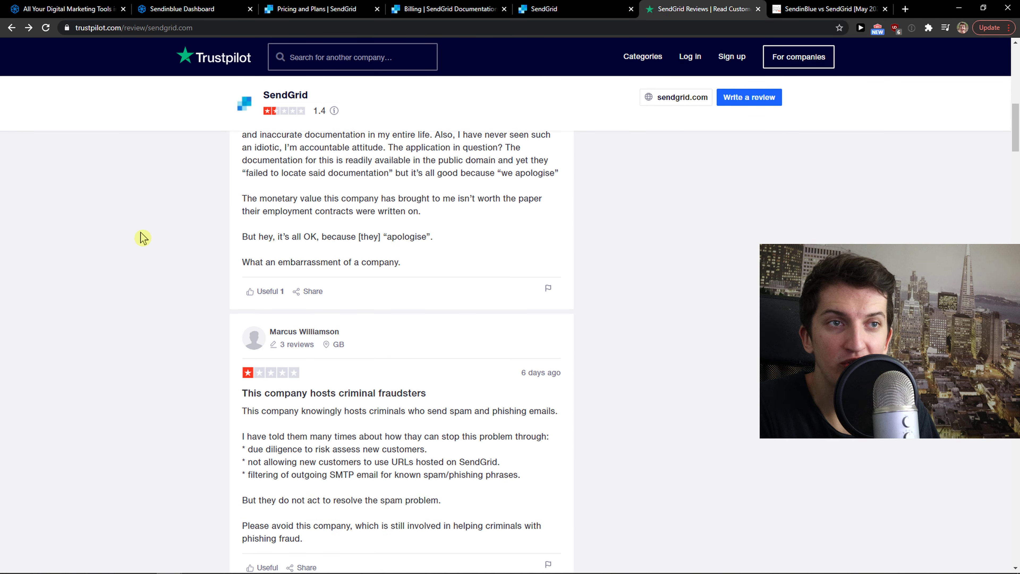
pyautogui.scroll(-3)
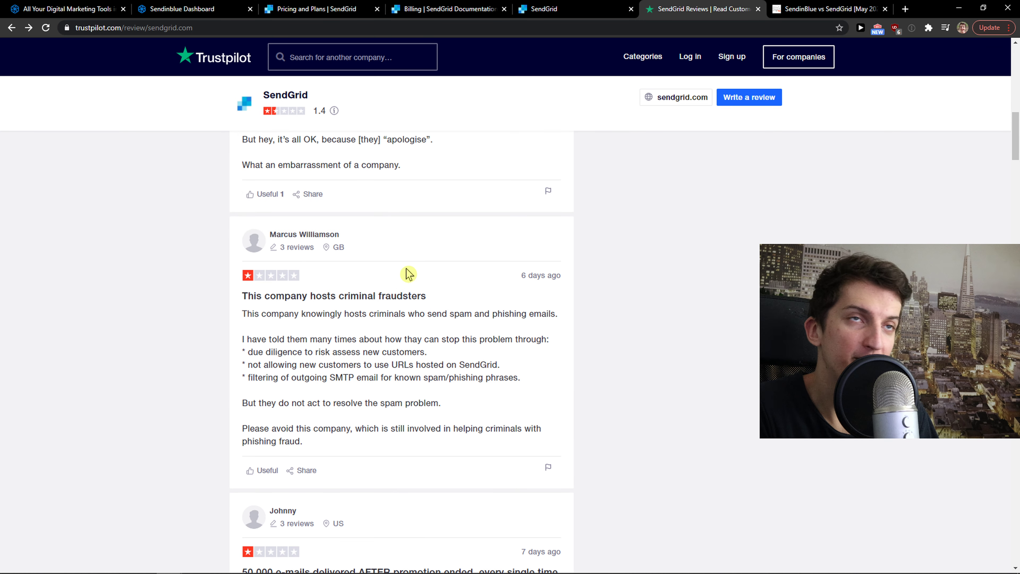
pyautogui.moveTo(403, 262)
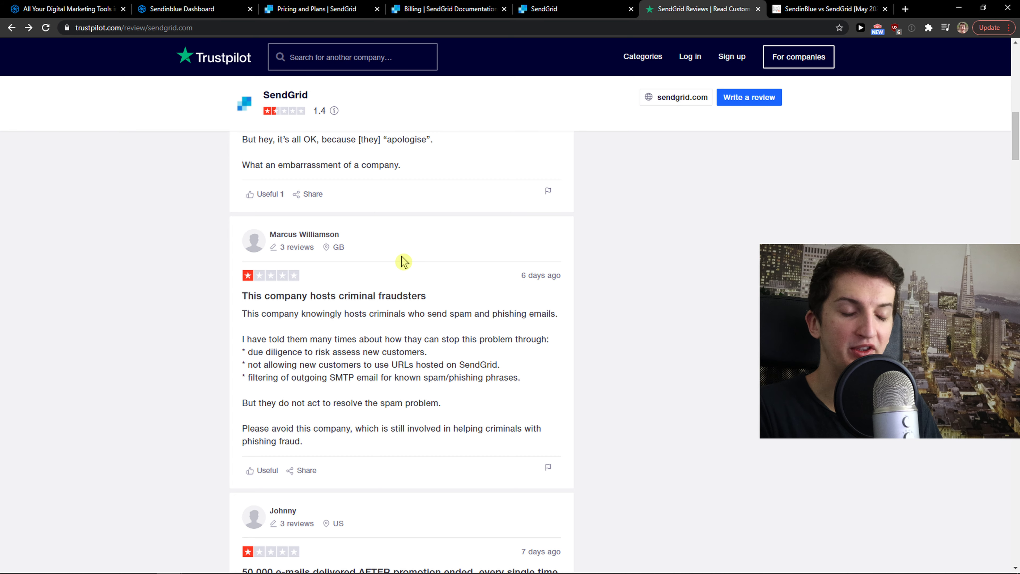
pyautogui.moveTo(385, 247)
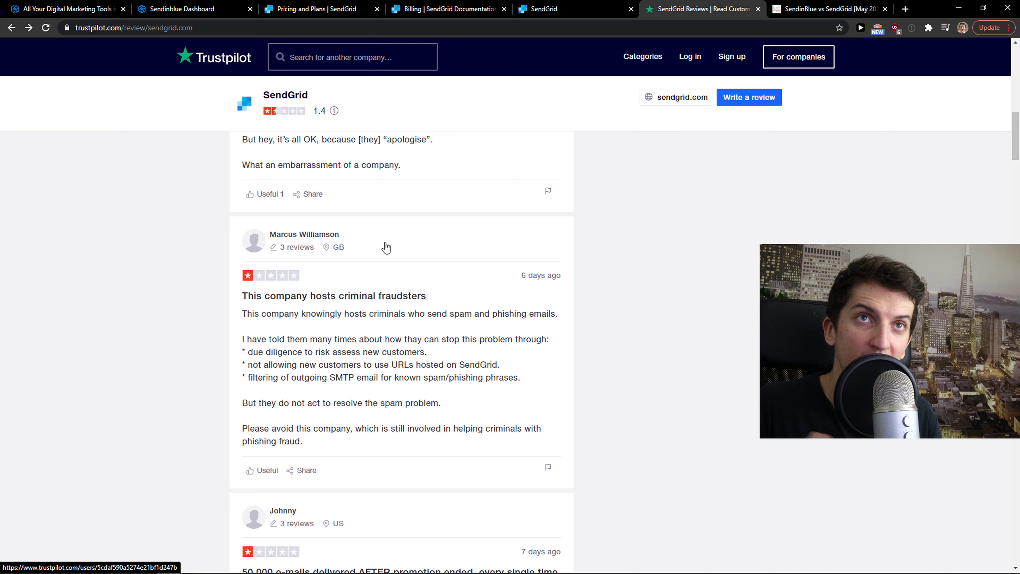